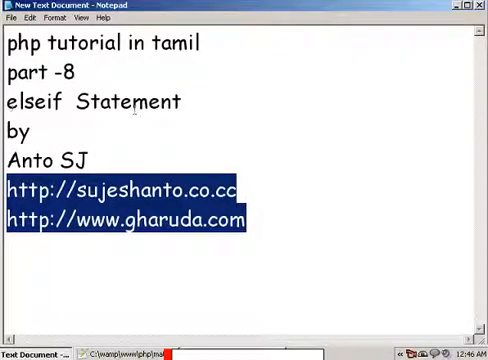
Declare $num1 = 10; and $num2 = 20; inside the PHP block
double_click(30, 102)
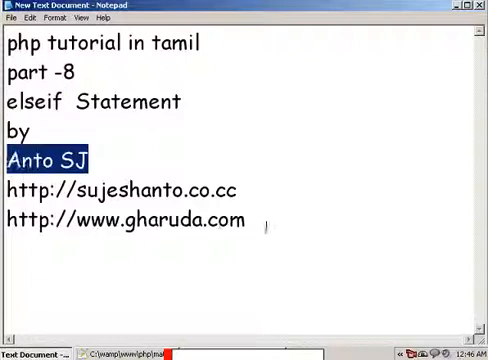
drag(8, 192, 252, 220)
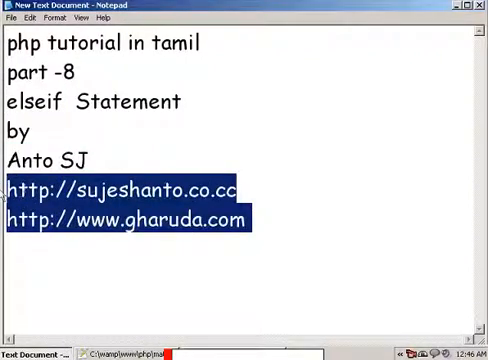
click(252, 216)
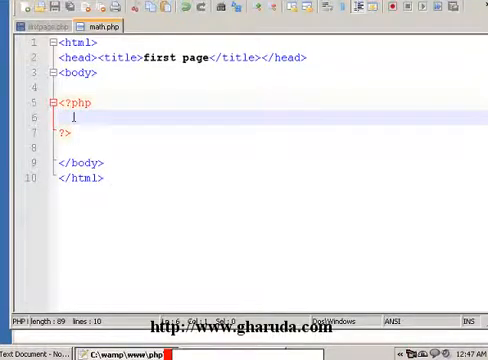
text($num)
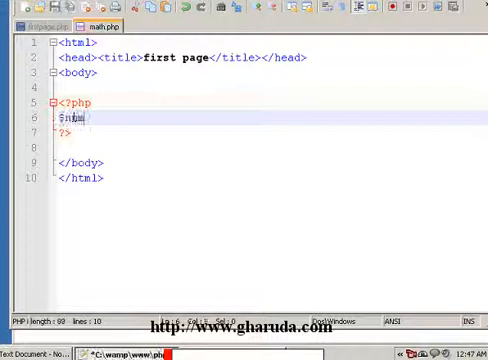
text(1)
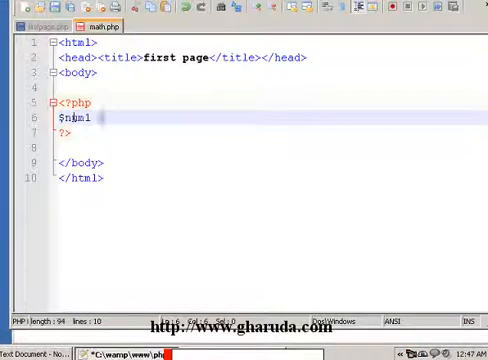
text(= 10; $num2 =)
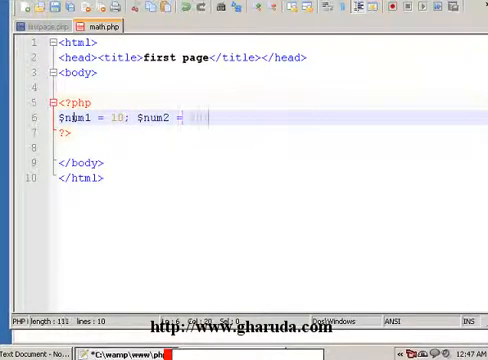
text(20;)
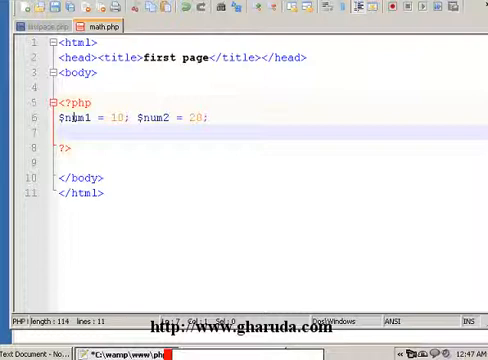
Start the condition if($num1 < $num2) below the declarations
text(if)
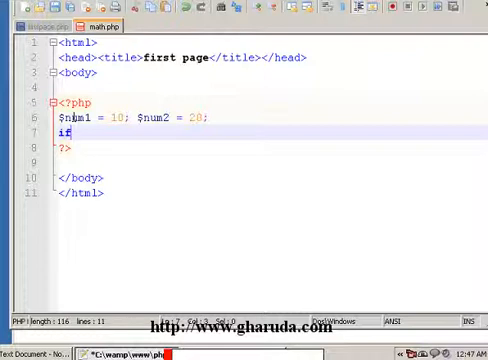
text(())
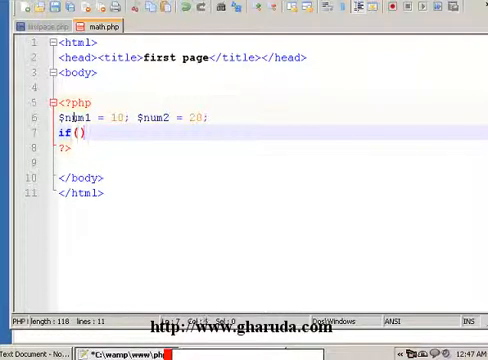
text($num)
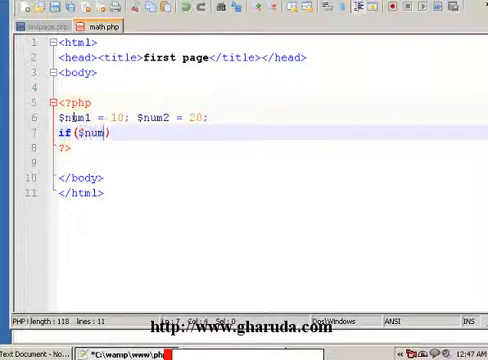
text(1))
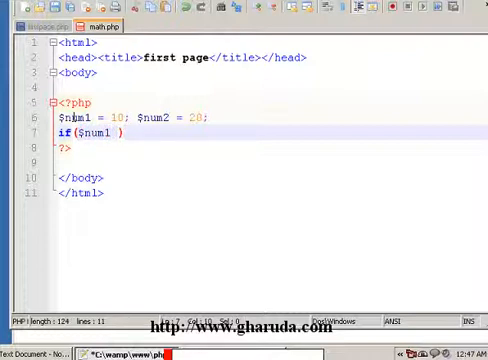
text(< n)
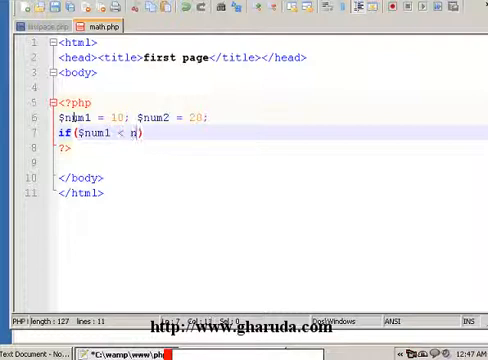
text($)
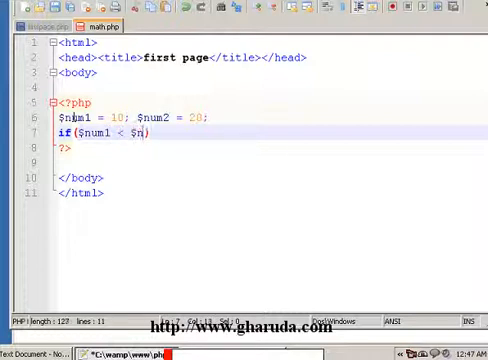
text(um2))
text({)
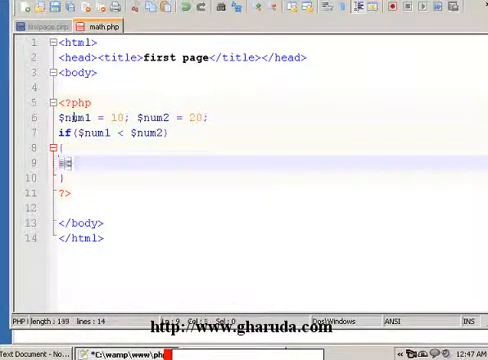
Write echo $num1."Smaller then ".$num2; in the if block and begin the else clause
text(echo)
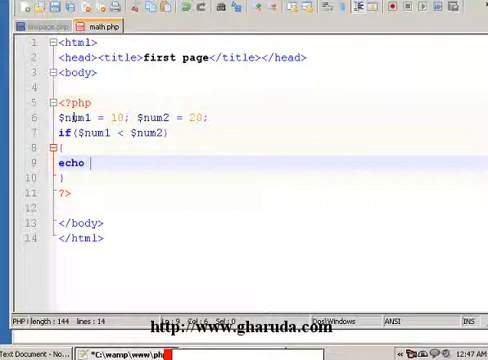
text($num)
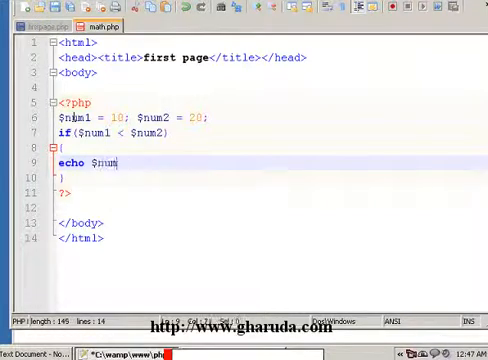
text(1.")
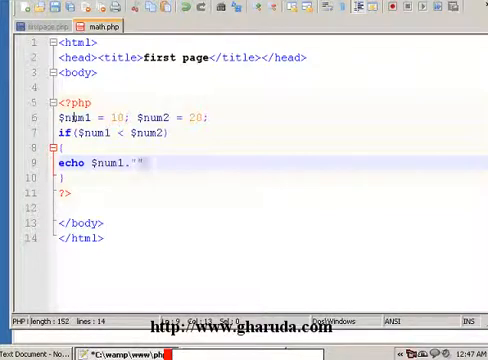
text(smaller =be)
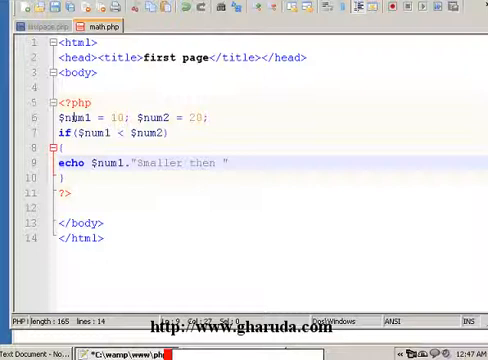
text(.)
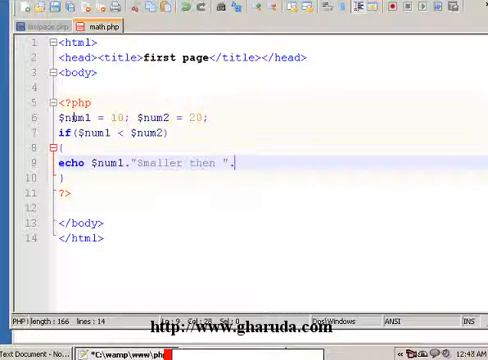
text($num)
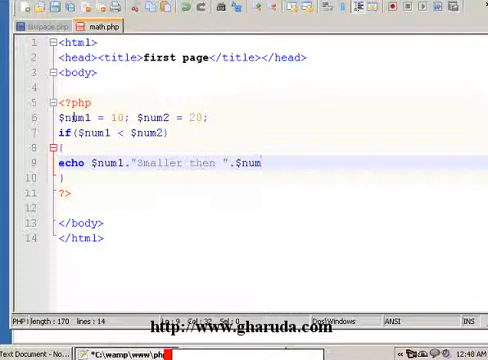
text(2)
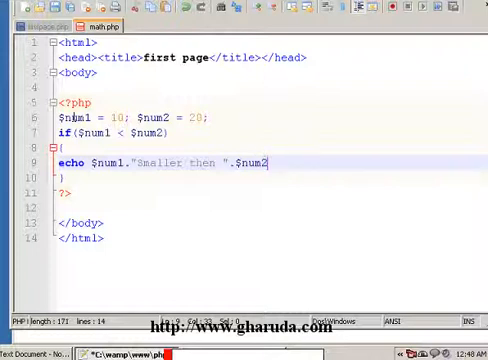
text(;)
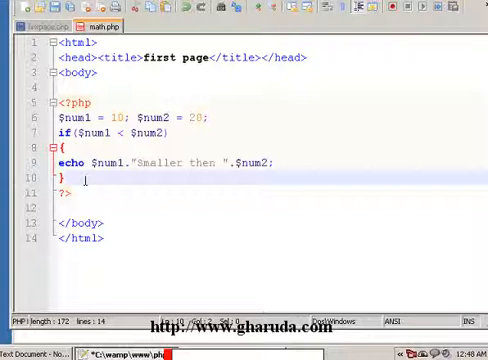
text(elseif())
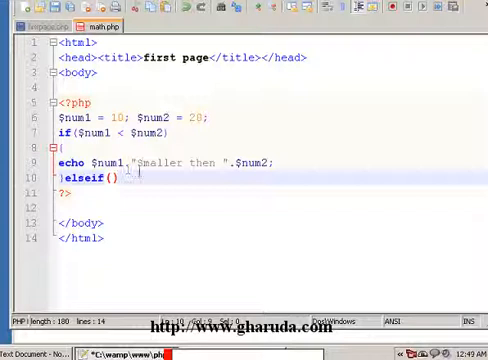
Write elseif($num1 > $num2) with braces and an echo of $num1." Greater then ".$num2;
text($)
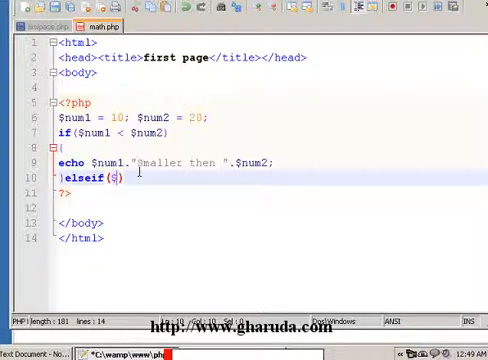
text(num1)
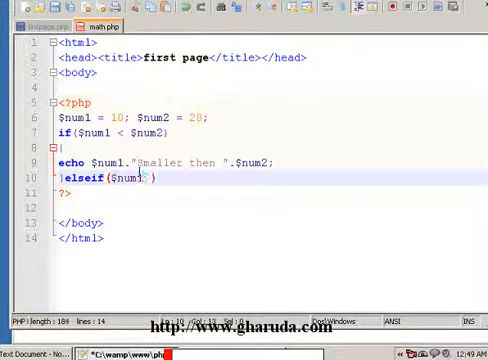
text(>)
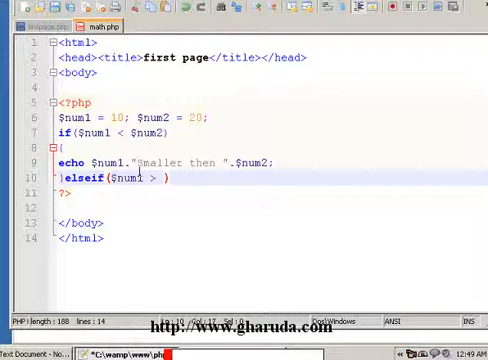
text($num2)
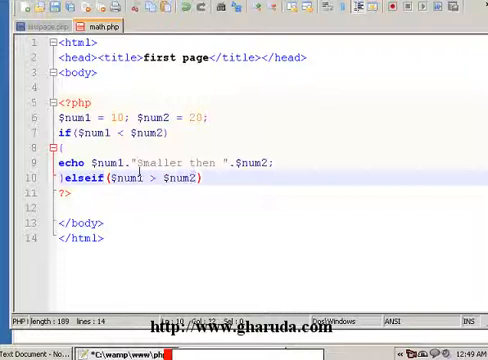
text({})
text(e)
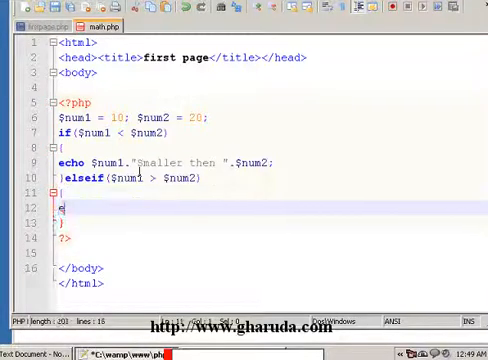
text(cho $num1." Greater then ".$num2;)
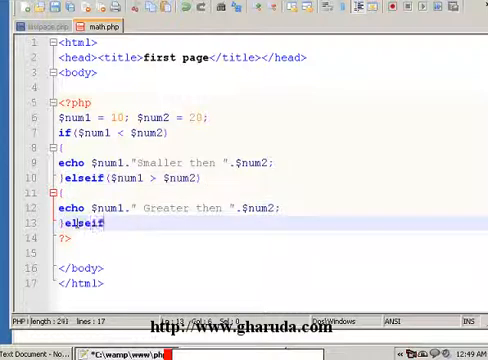
Write the condition elseif($num1 == $num2), correcting the mistyped characters
text(())
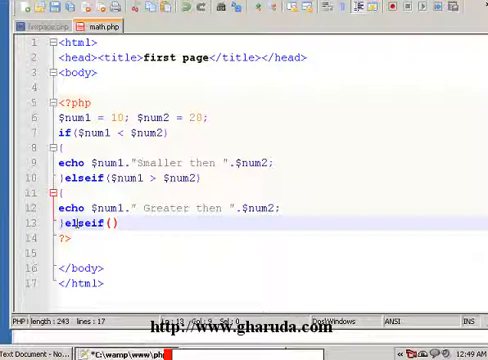
text($num1 ==)
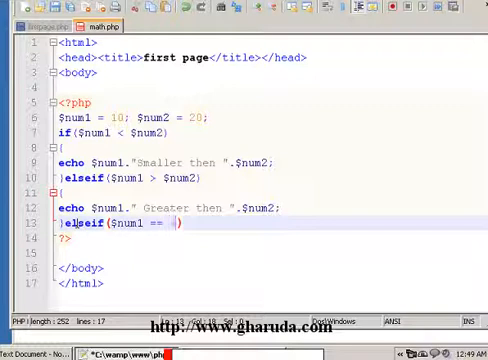
text(4n7um2)
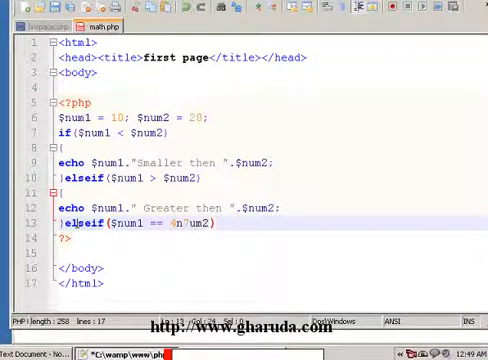
key(BackSpace)
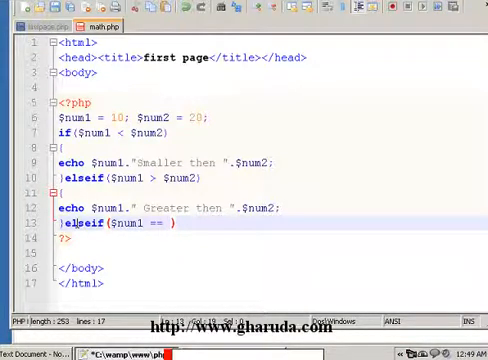
text($num)
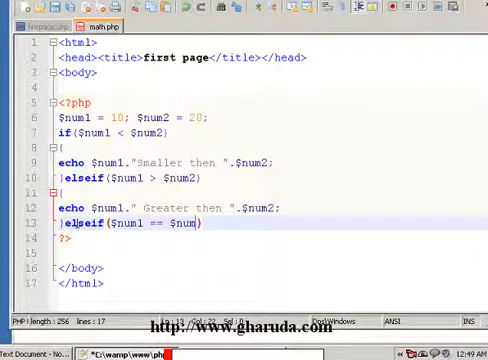
text())
text({)
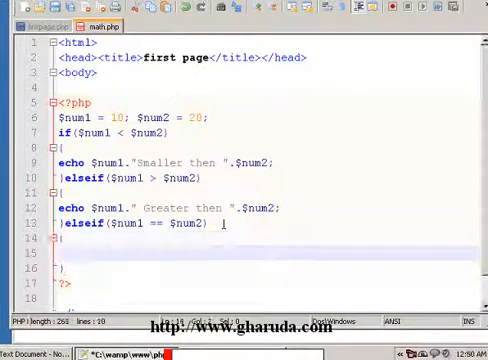
Add echo $num1."Equal to ".$num2; inside the third branch
text(e)
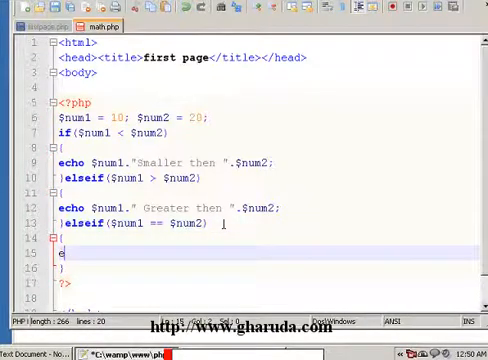
text(cho $)
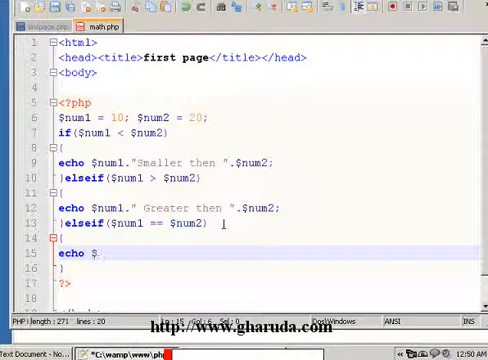
text(num1)
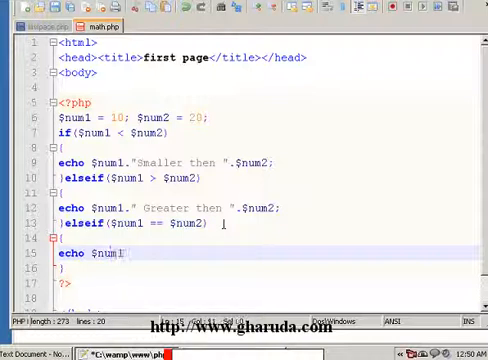
text(."Equal to ".$n)
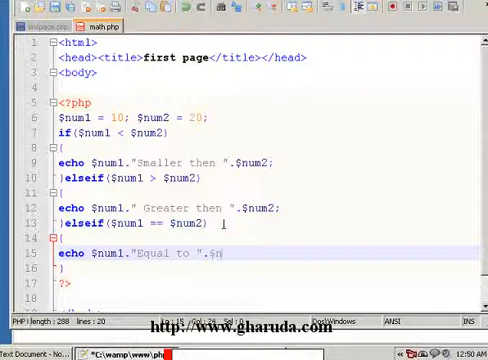
text(um)
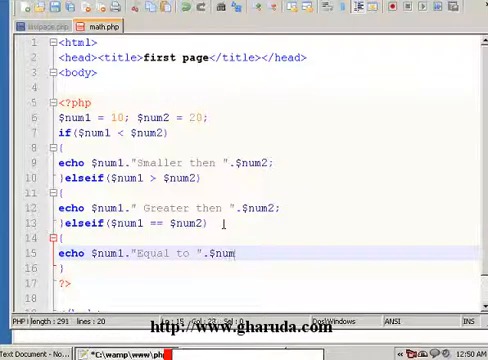
text(21;)
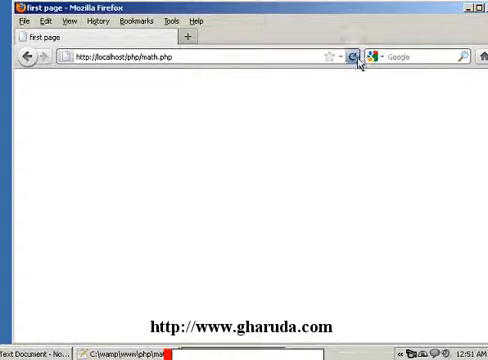
Reload localhost/php/math.php to show '10Smaller then 20'
click(352, 56)
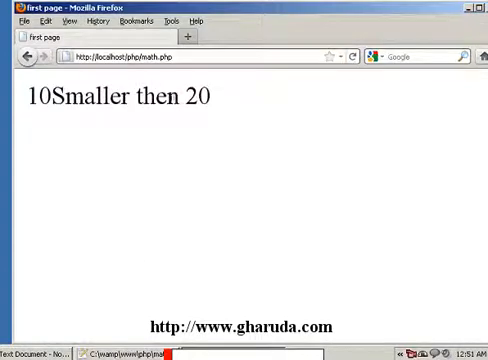